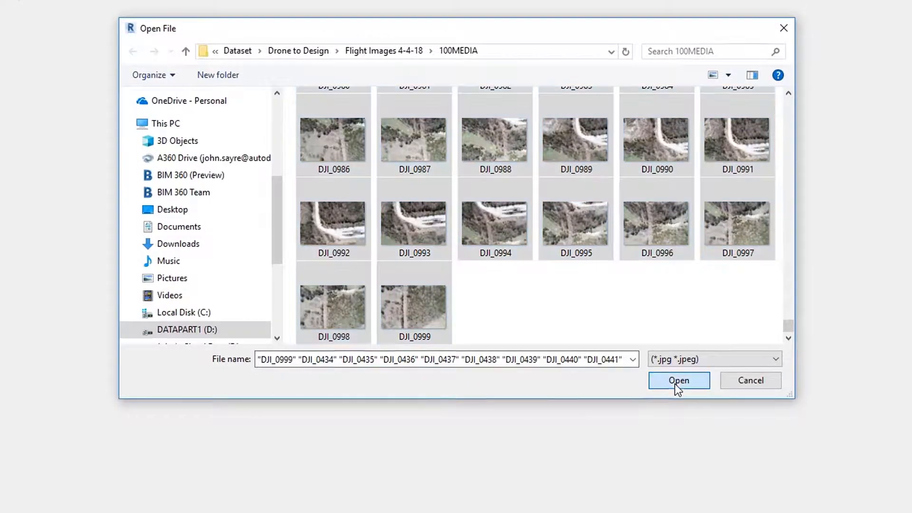
- Load the selected DJI drone photos, bringing up the 23-point GCP table
{"action": "left_click", "coordinate": [678, 380]}
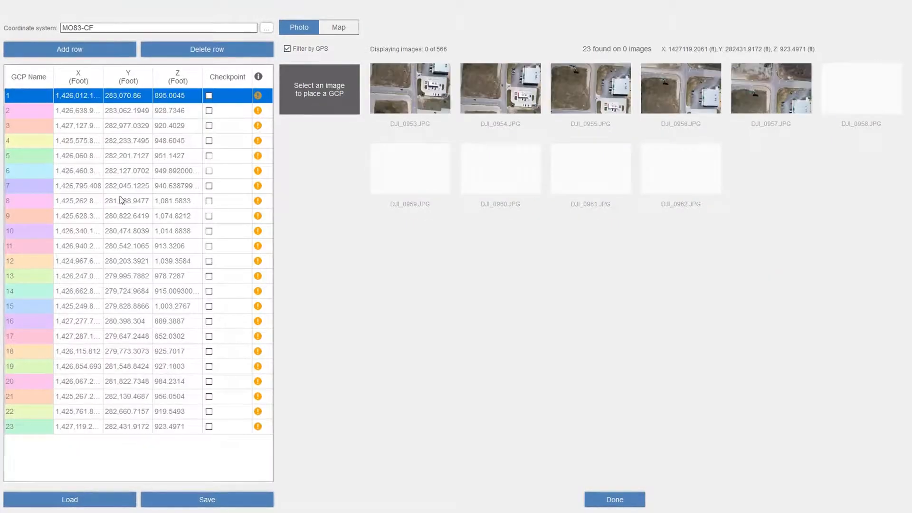
- Place GCP marker 23 on the road in a photo, finish, and orbit the processed 3D mesh
{"action": "left_click", "coordinate": [409, 87]}
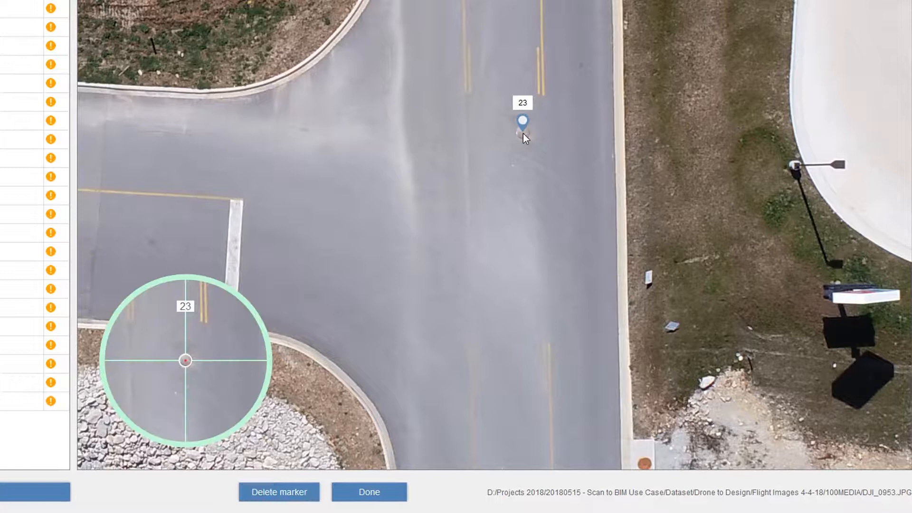
{"action": "mouse_move", "coordinate": [380, 505]}
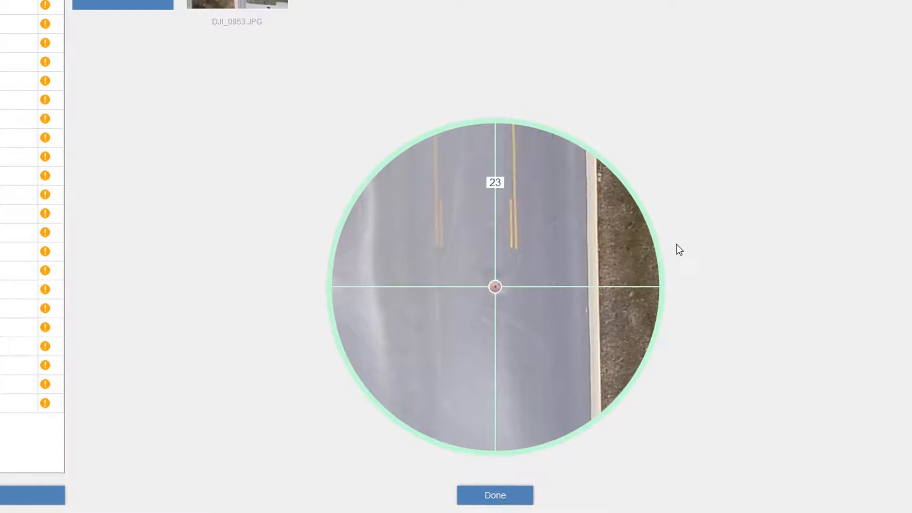
{"action": "left_click", "coordinate": [494, 507]}
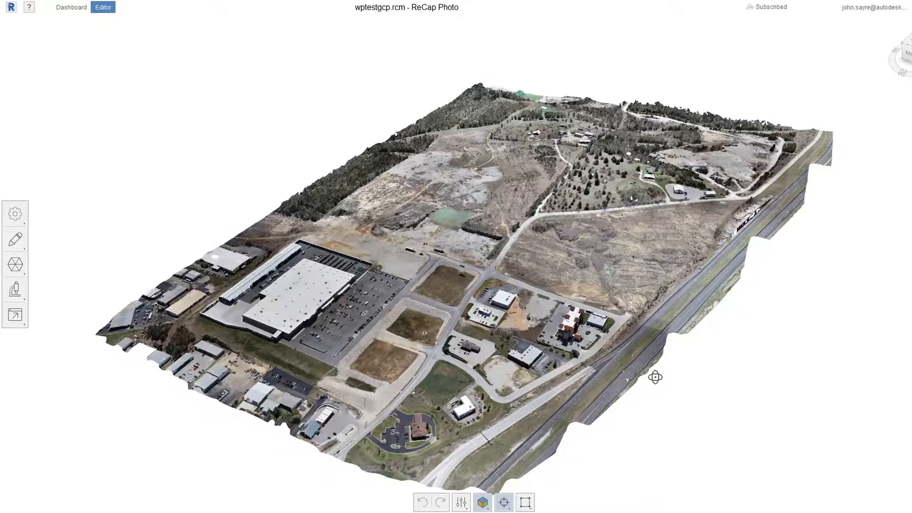
{"action": "left_click_drag", "start_coordinate": [654, 377], "coordinate": [403, 375]}
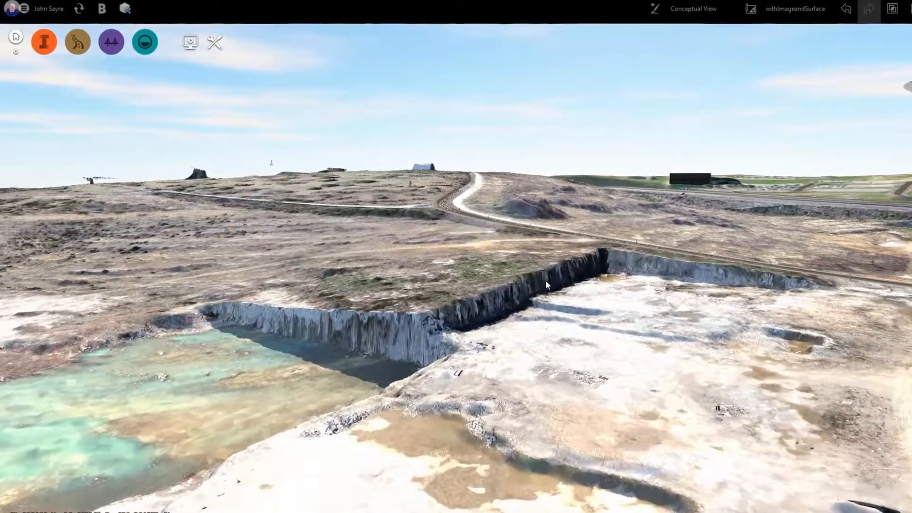
- Change the display style from Conceptual View to Engineering View
{"action": "left_click", "coordinate": [693, 8]}
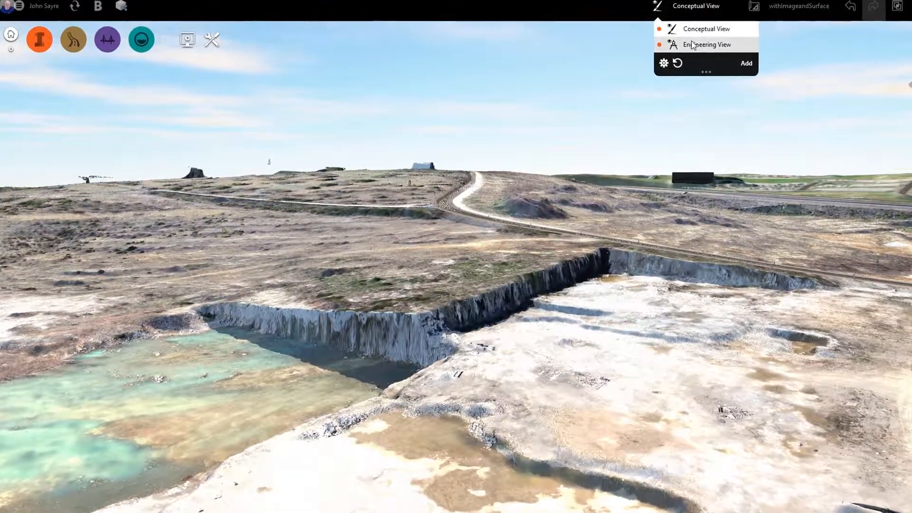
{"action": "left_click", "coordinate": [708, 44]}
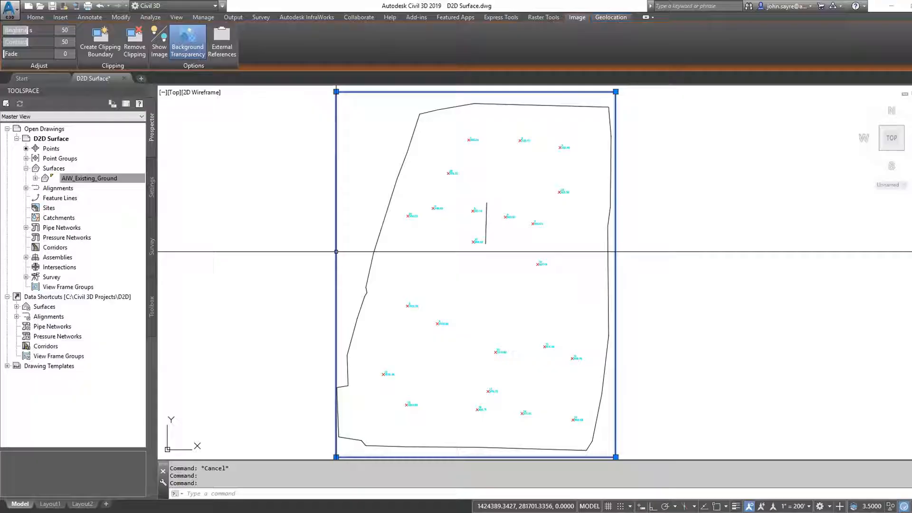
- Run a Quick Profile of AIW_Existing_Ground along the line drawn over the contours
{"action": "left_click", "coordinate": [34, 17]}
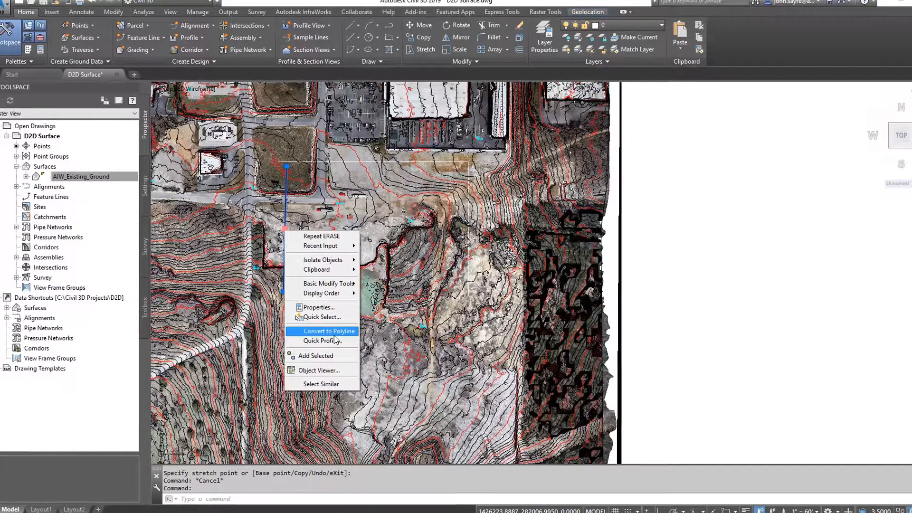
{"action": "left_click", "coordinate": [321, 340]}
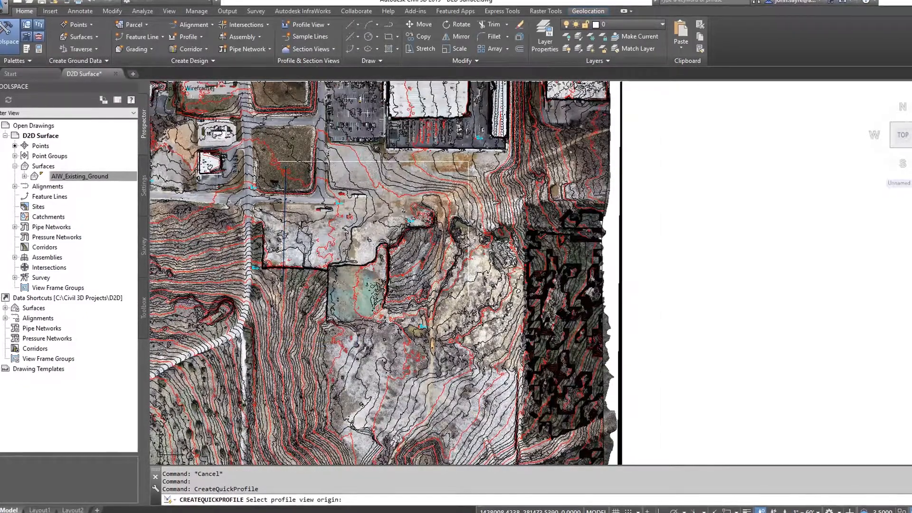